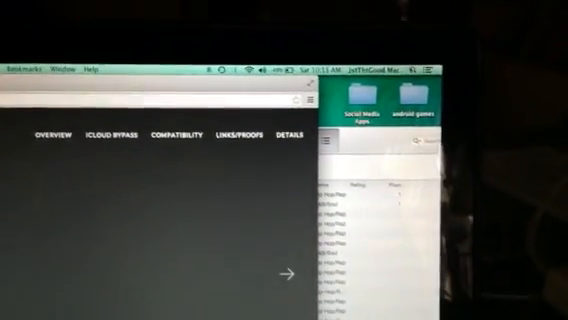
Step: Launch Terminal from Spotlight
click(429, 59)
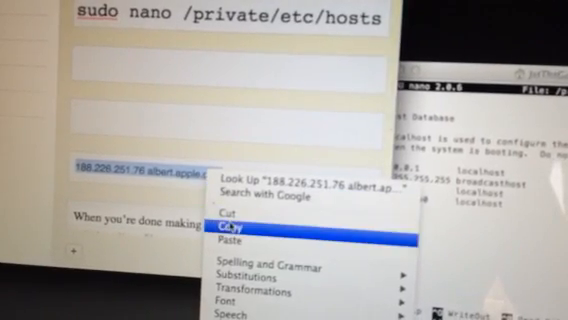
Step: Copy the '188.226.251.76 albert.apple.com' line from Notes
click(238, 230)
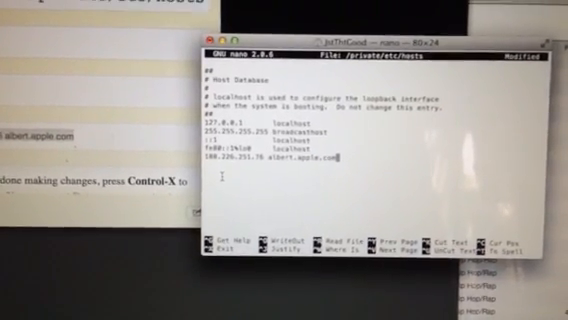
Step: Exit nano and confirm saving the modified /private/etc/hosts file
key(ctrl+x)
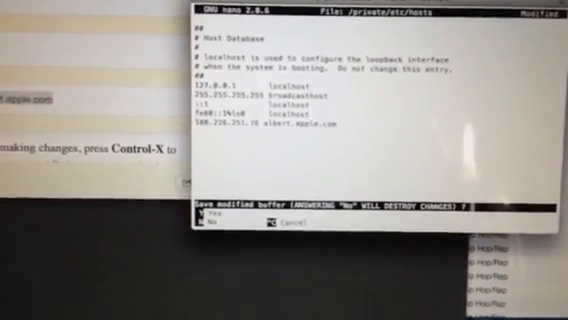
key(y)
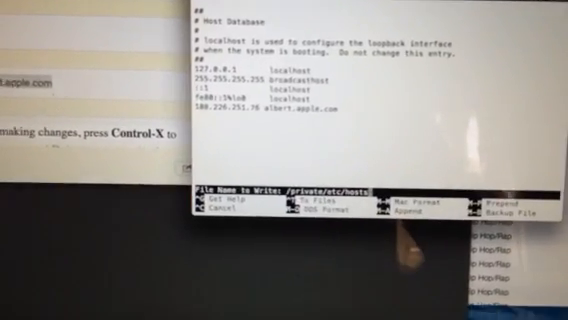